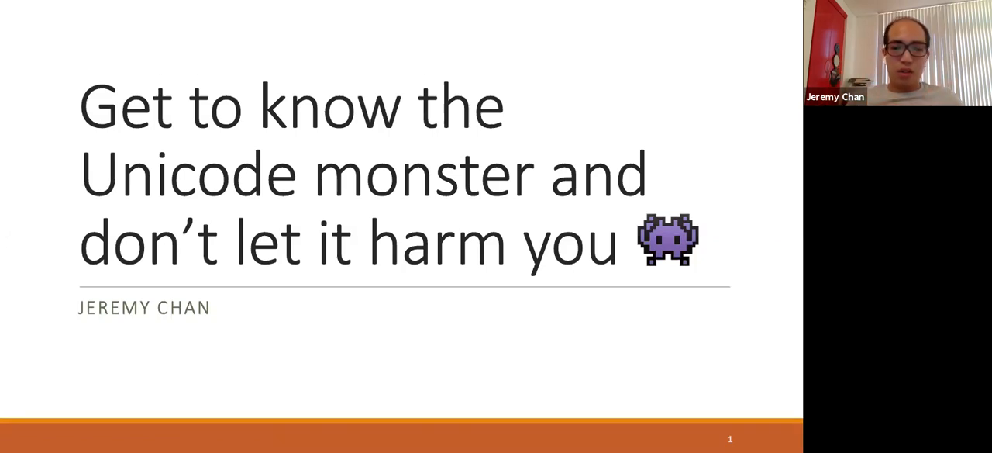
mouse_move(128, 443)
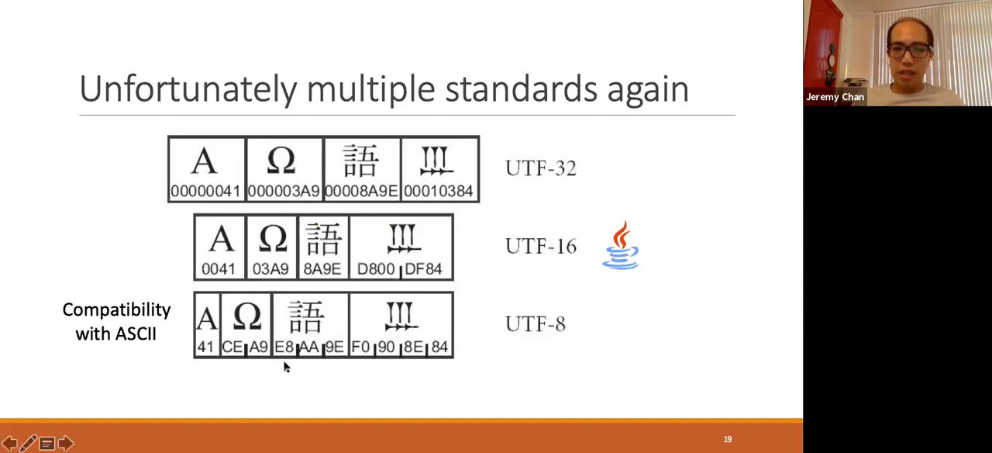
mouse_move(543, 353)
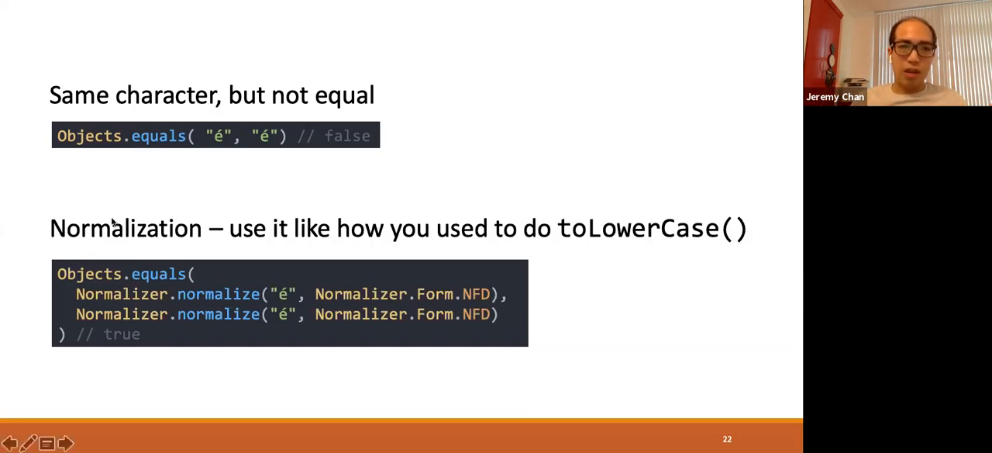
mouse_move(236, 124)
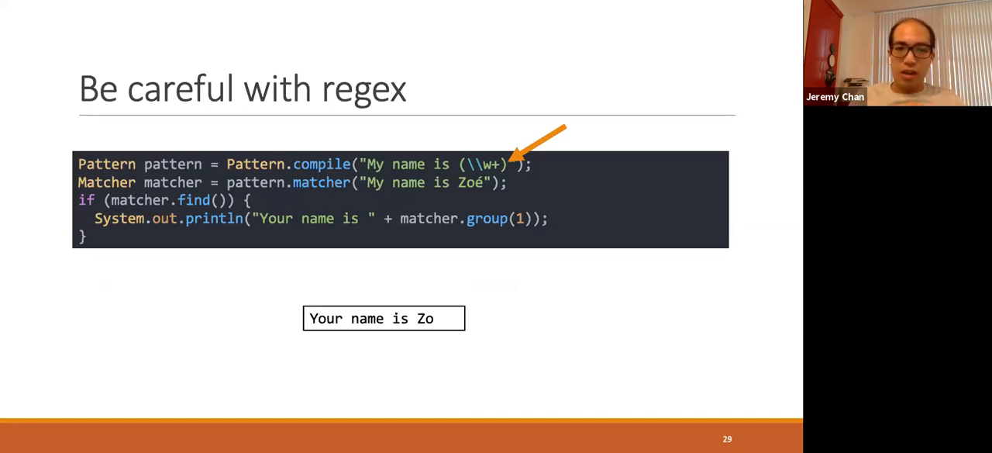
mouse_move(337, 308)
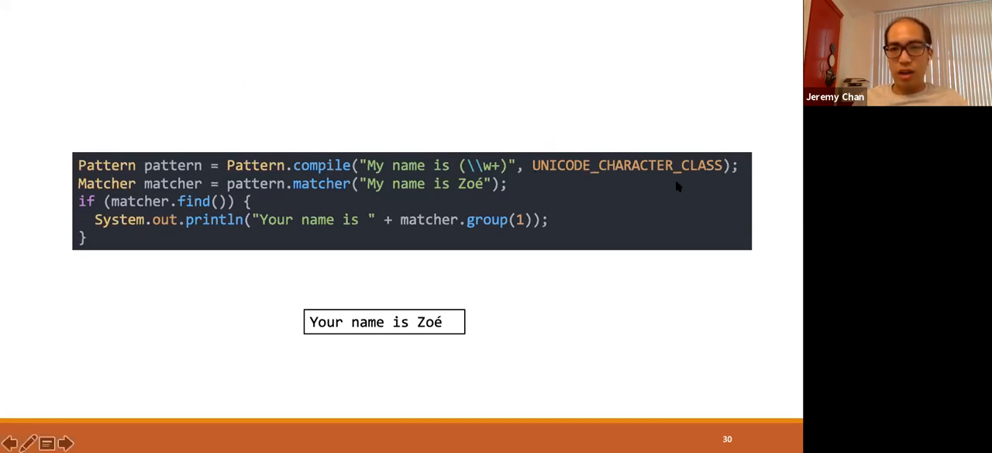
mouse_move(643, 112)
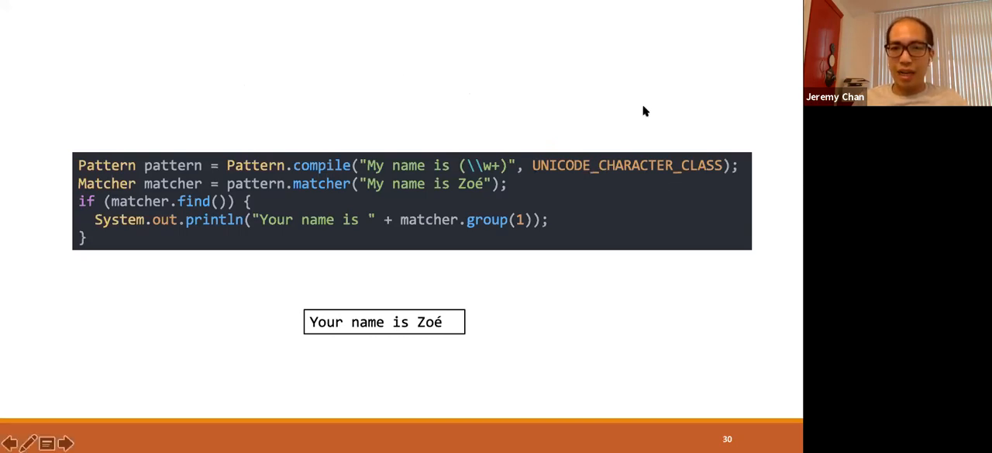
mouse_move(681, 112)
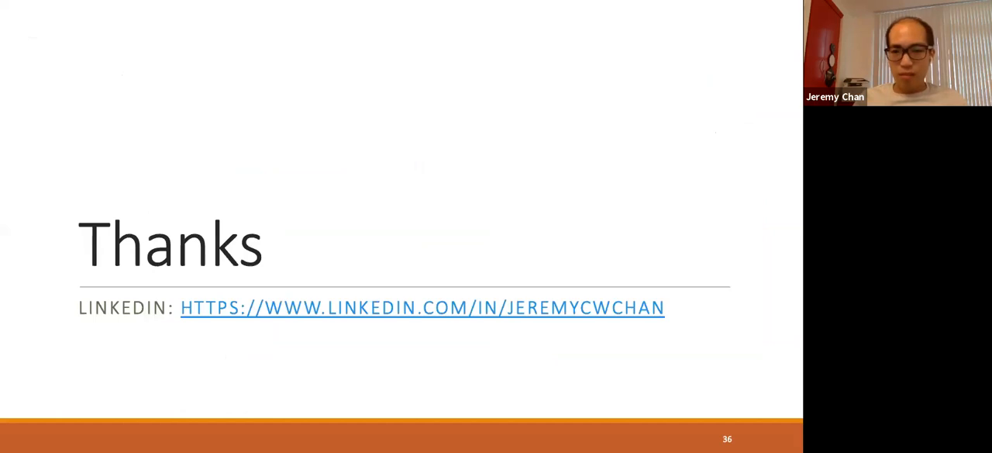
mouse_move(279, 167)
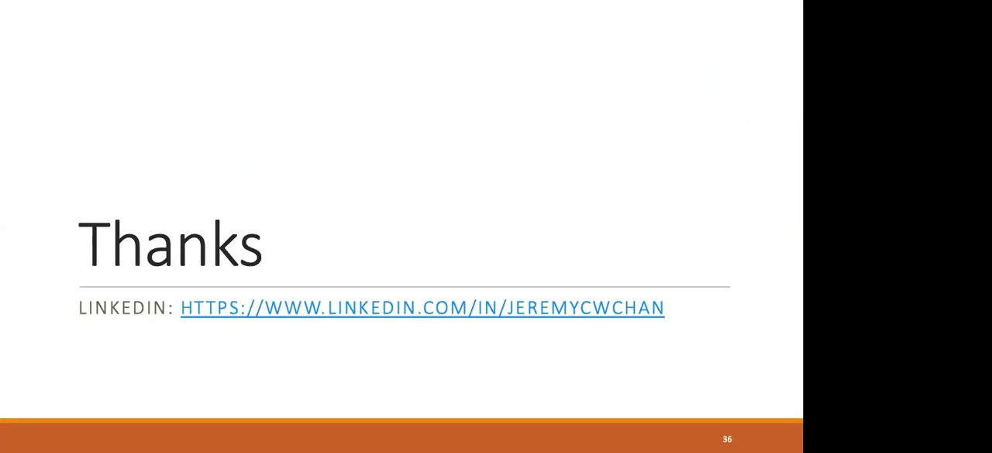
key("Left")
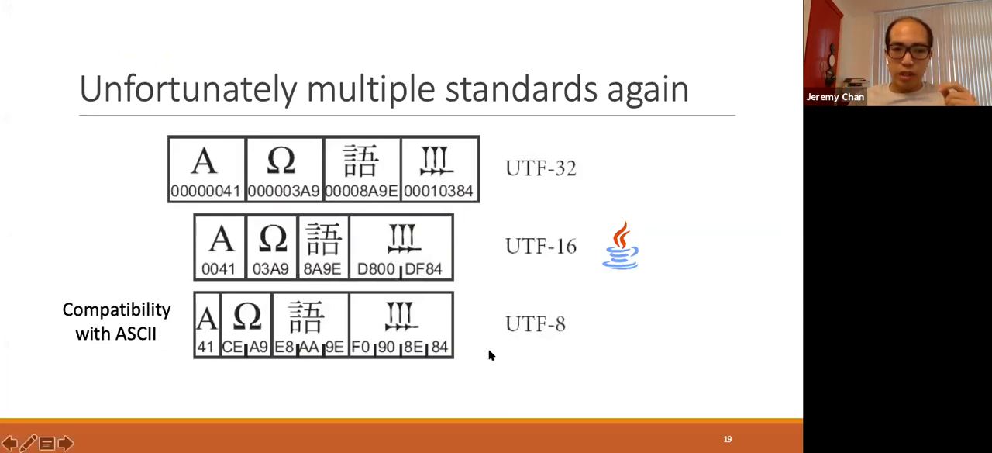
mouse_move(364, 349)
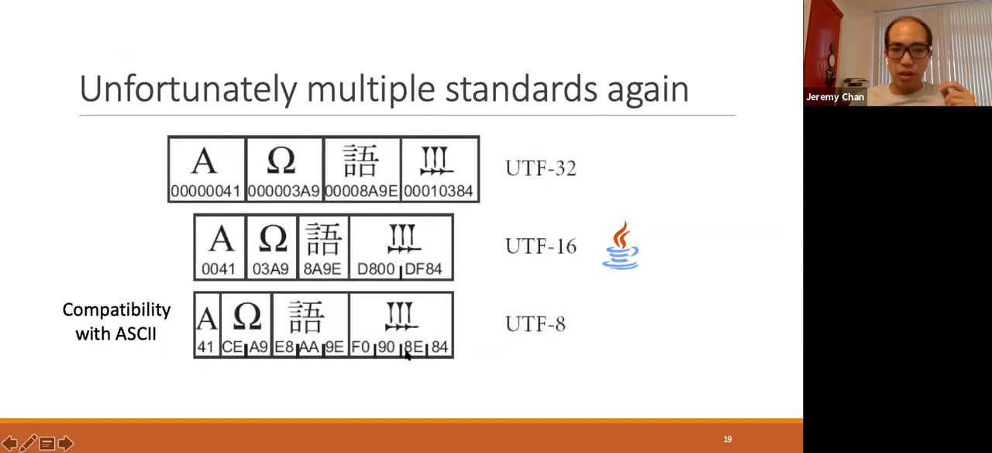
mouse_move(355, 347)
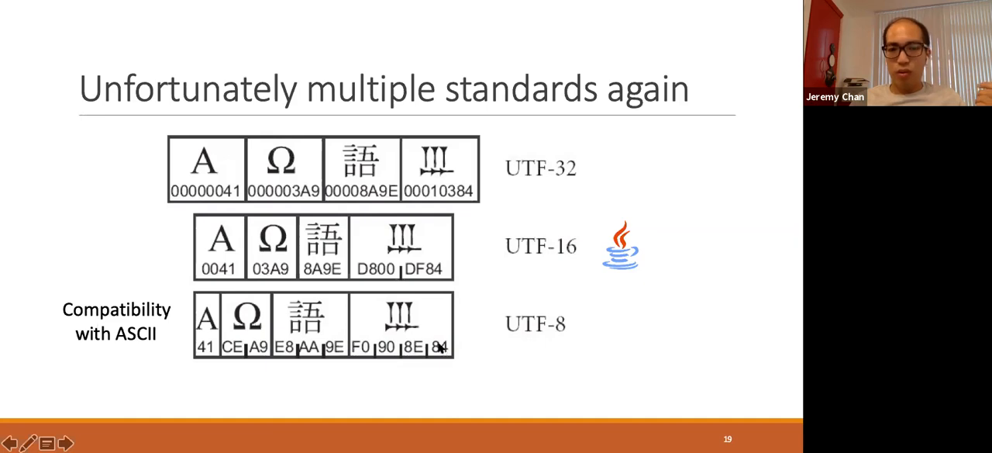
mouse_move(641, 345)
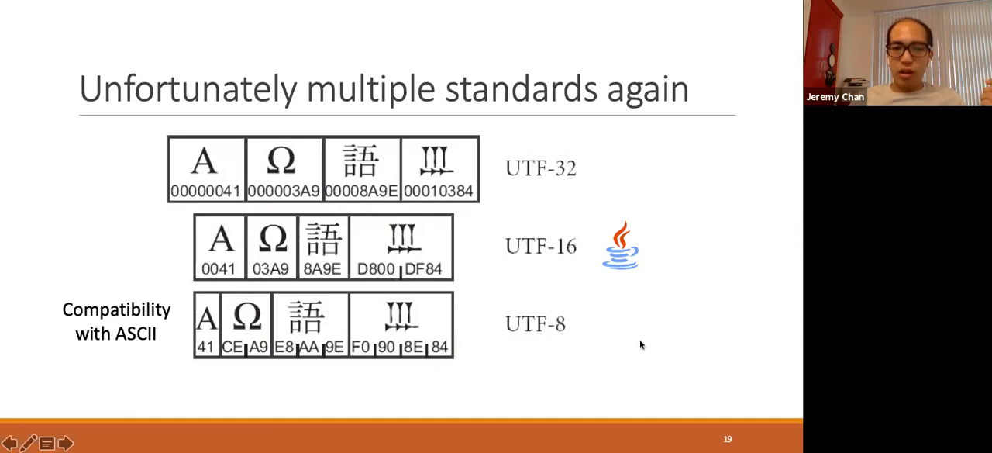
mouse_move(574, 265)
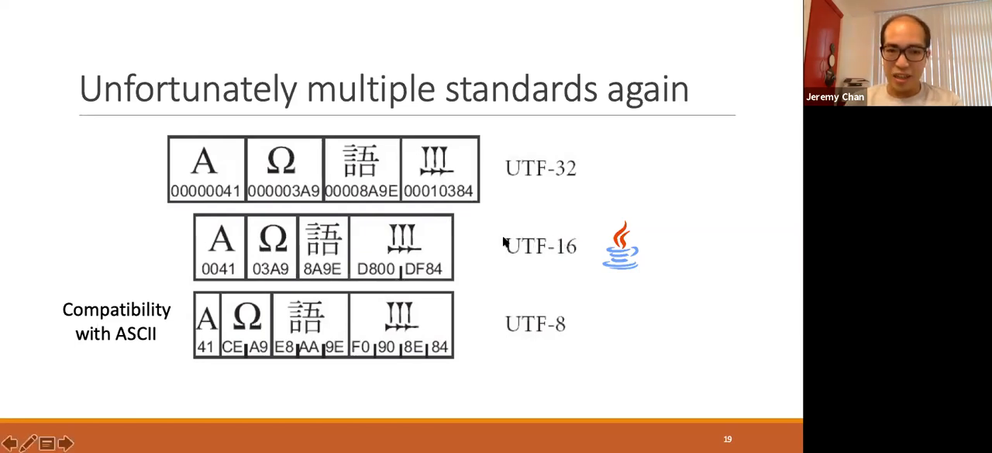
mouse_move(338, 281)
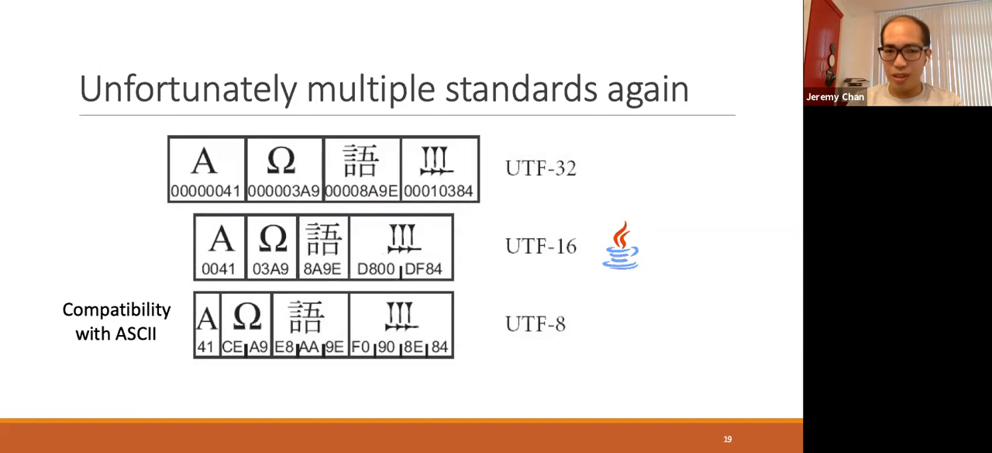
mouse_move(293, 293)
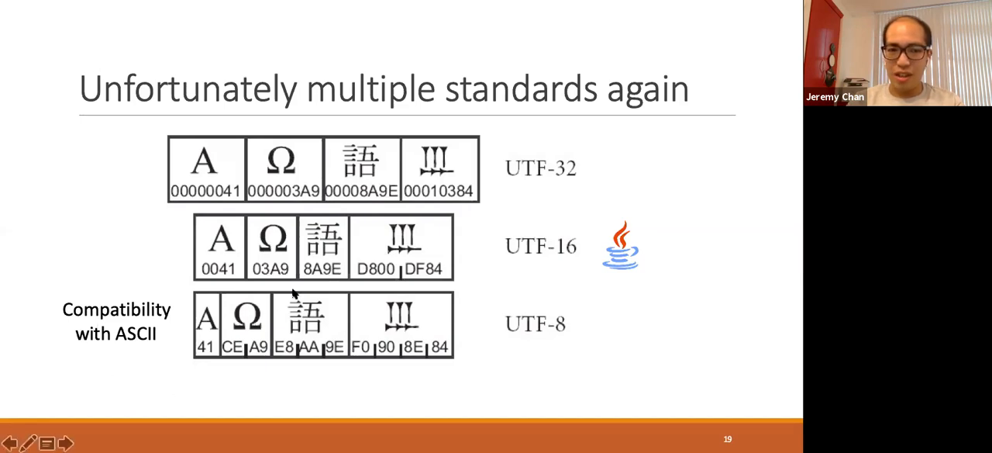
mouse_move(318, 282)
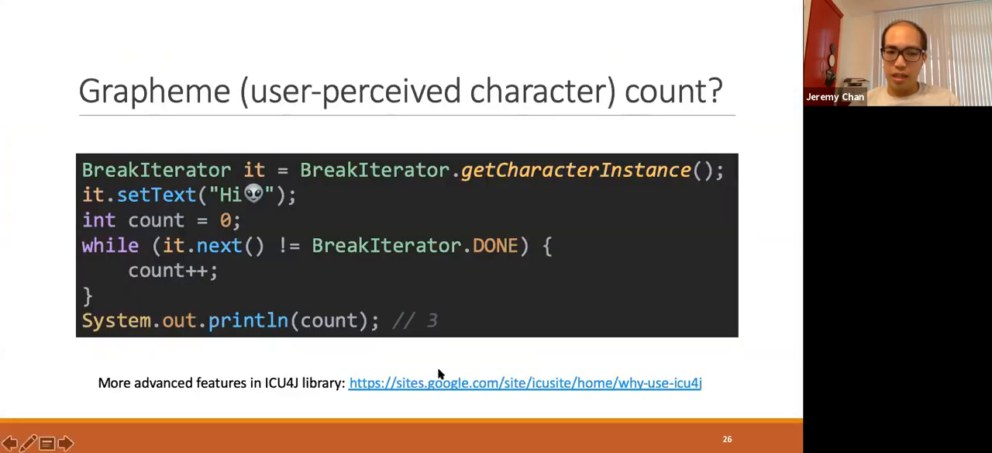
mouse_move(287, 398)
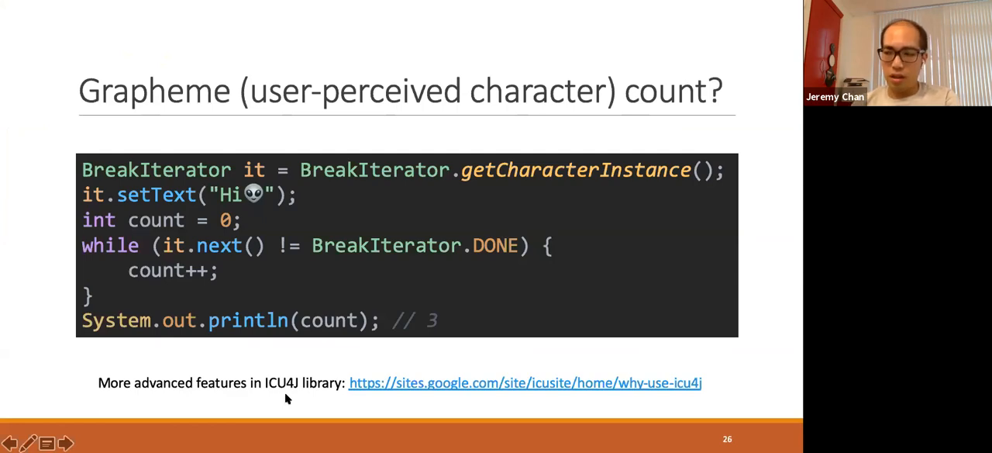
mouse_move(395, 403)
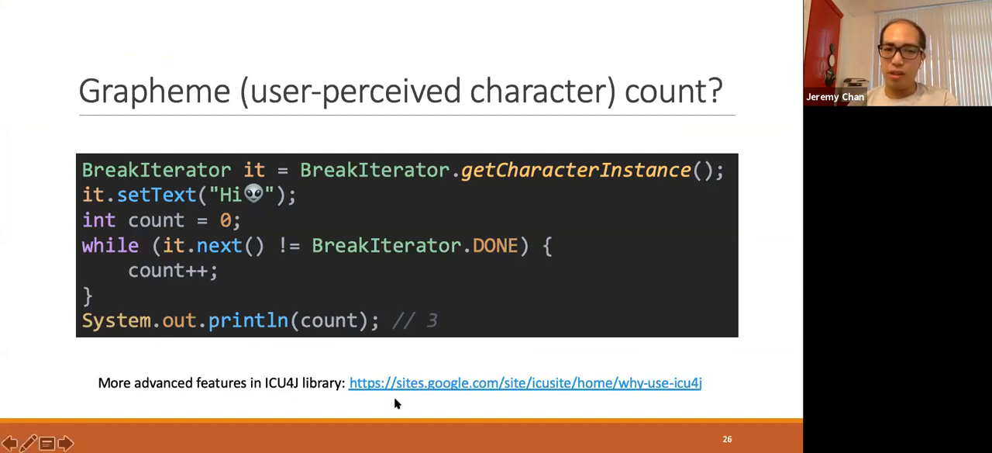
mouse_move(227, 400)
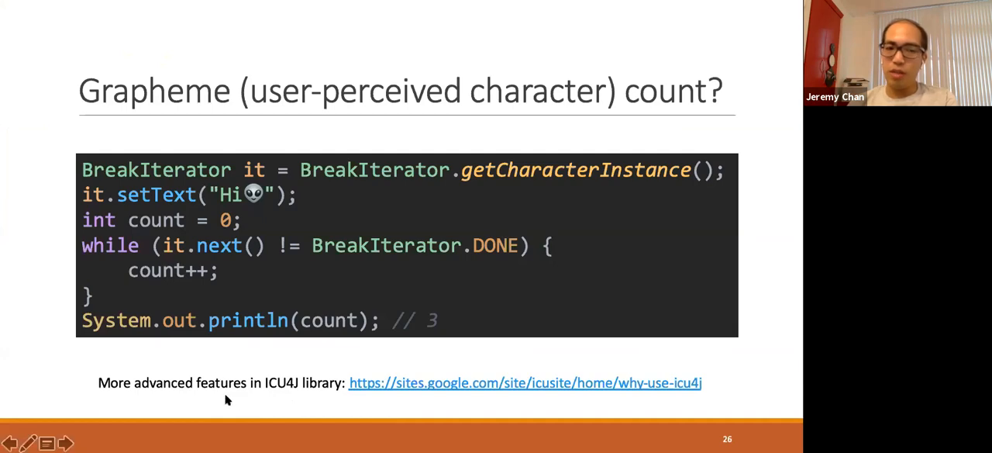
mouse_move(240, 403)
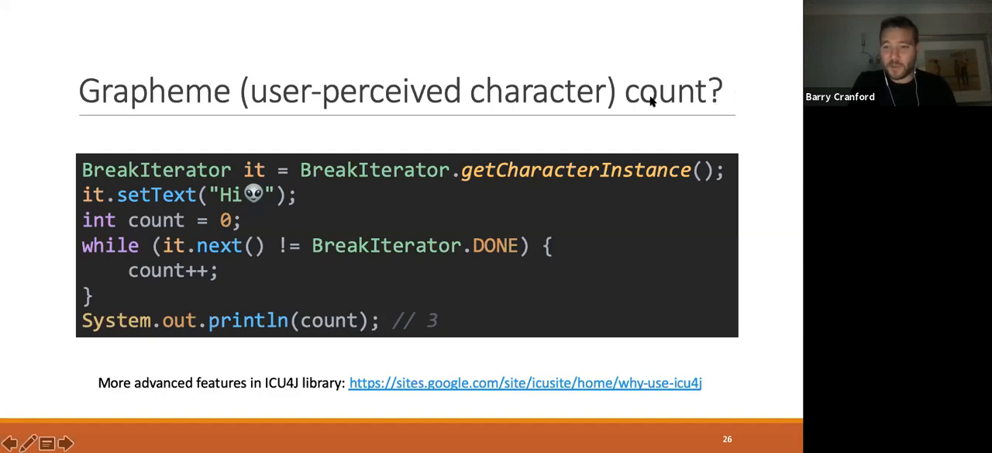
mouse_move(446, 88)
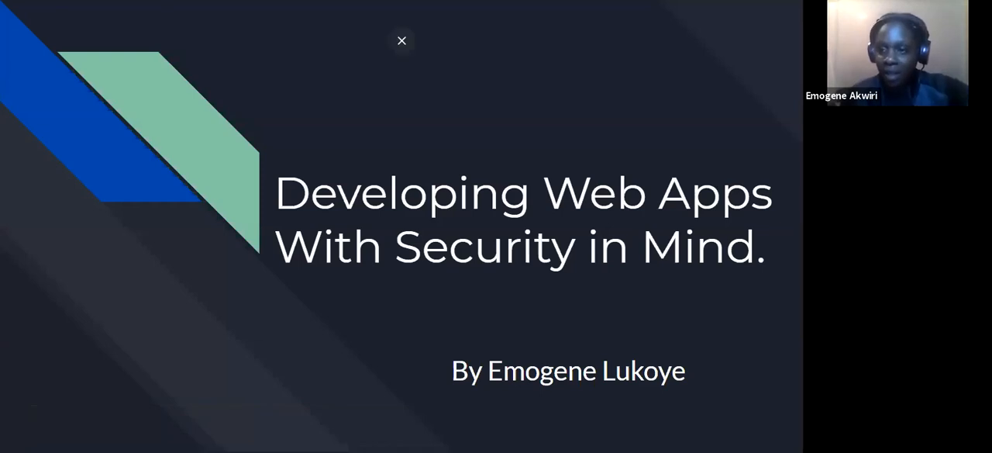
mouse_move(681, 12)
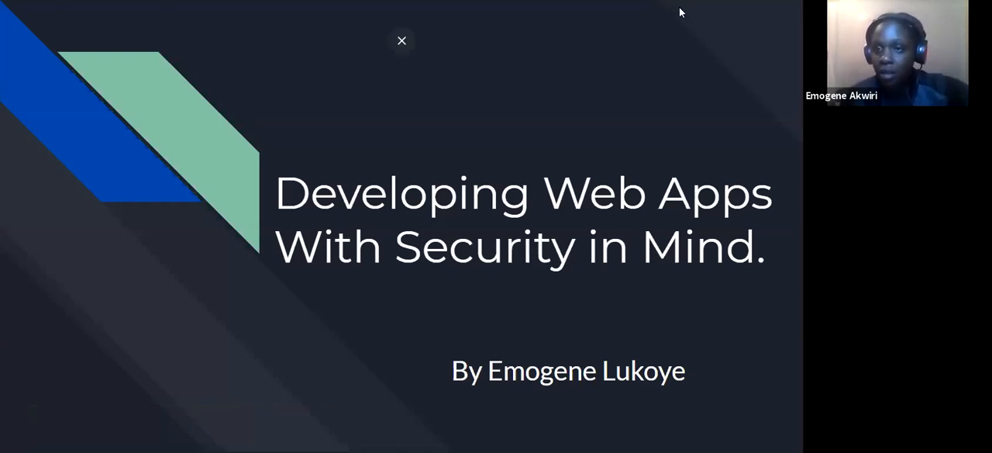
mouse_move(521, 82)
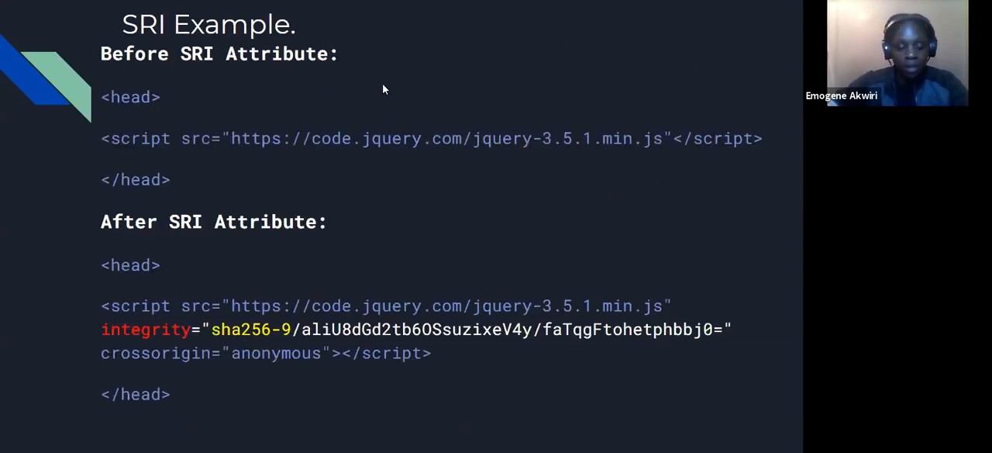
mouse_move(112, 157)
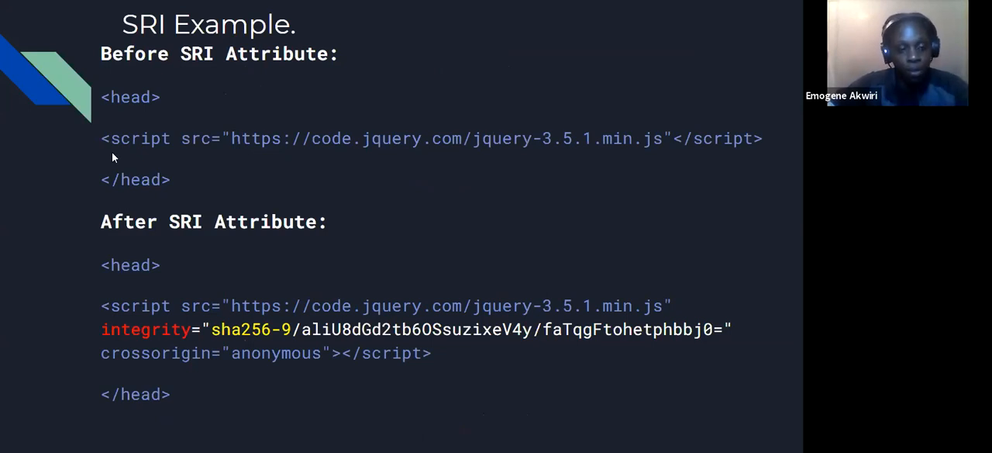
mouse_move(380, 155)
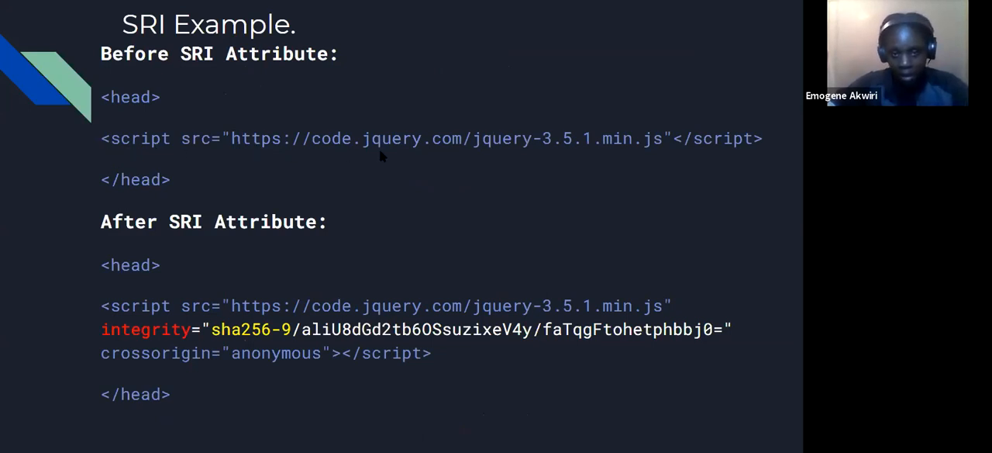
mouse_move(227, 145)
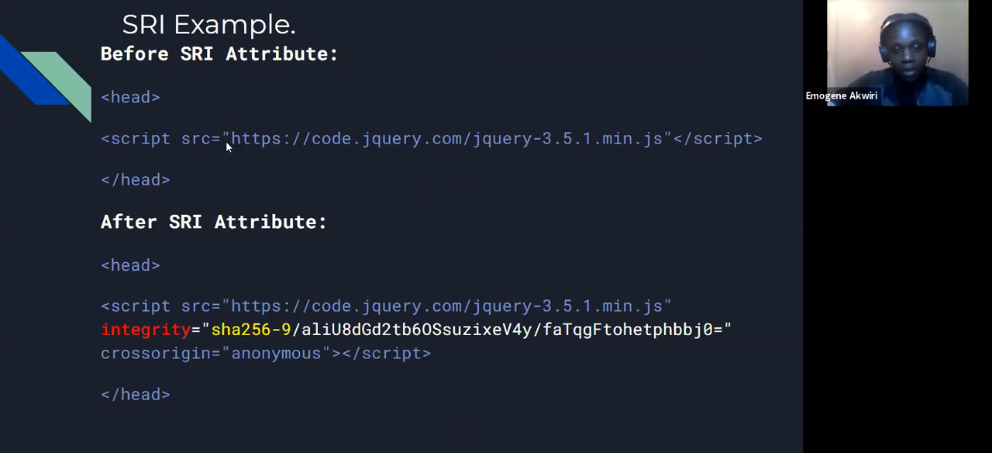
mouse_move(388, 153)
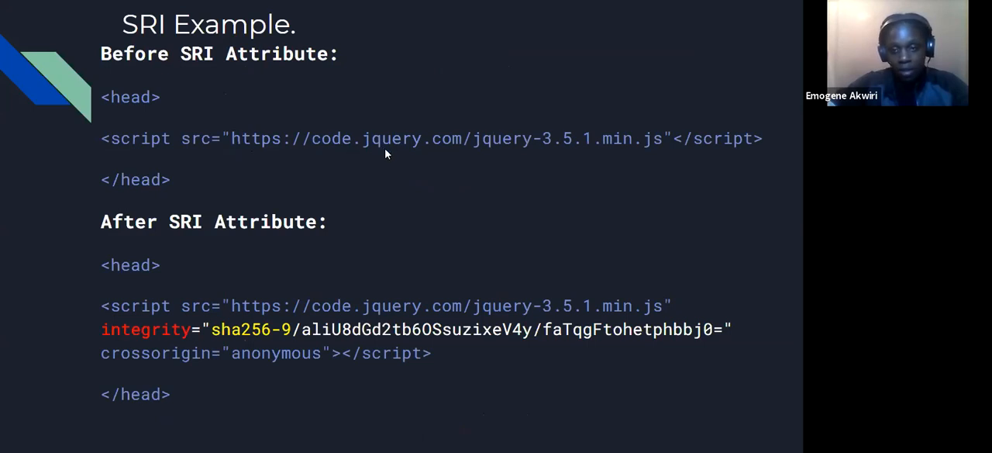
mouse_move(243, 152)
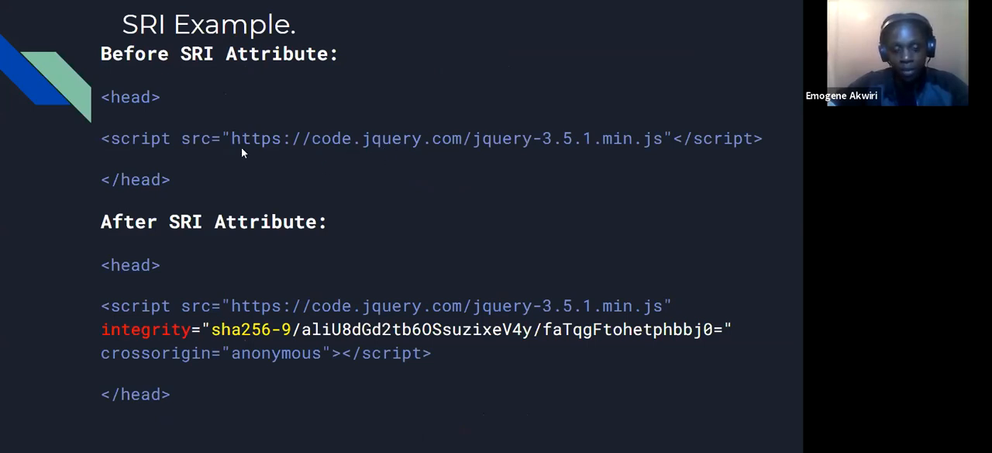
mouse_move(292, 283)
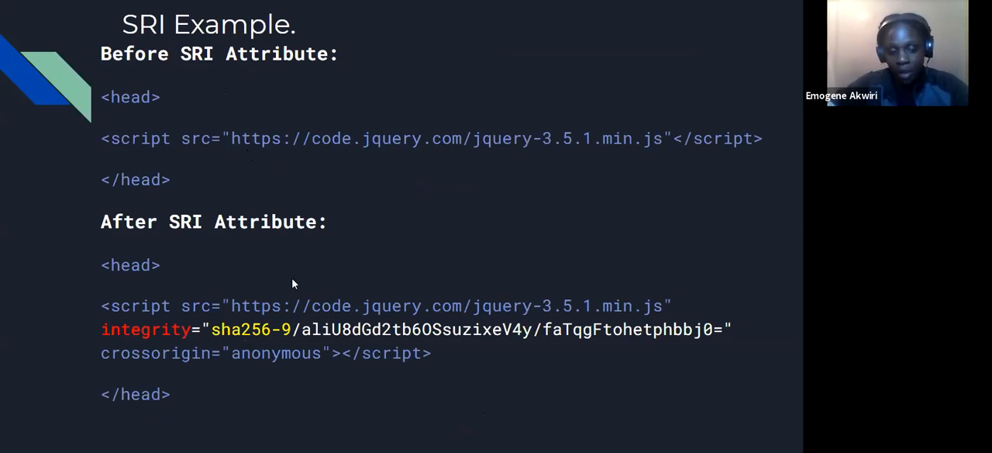
mouse_move(151, 227)
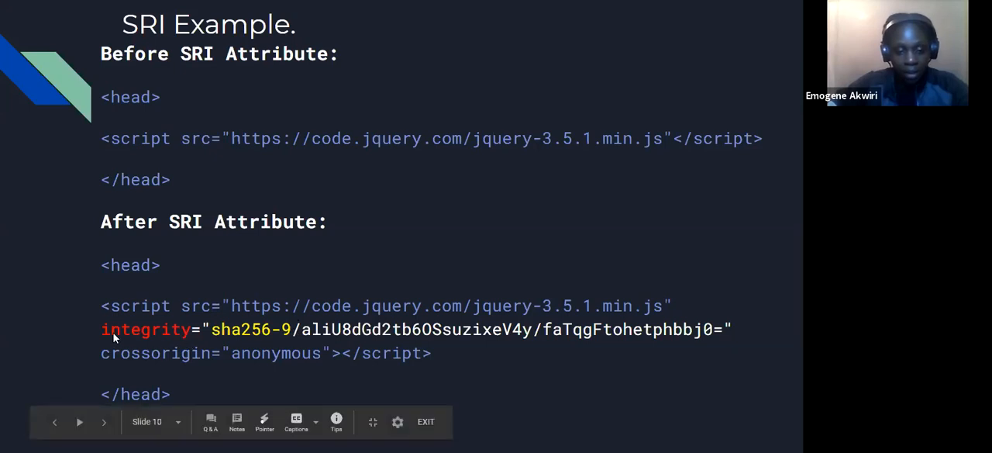
mouse_move(151, 340)
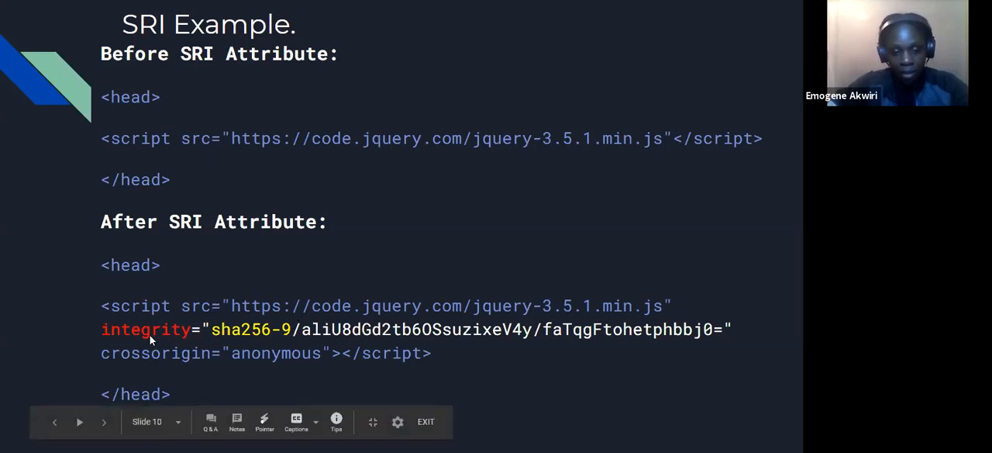
mouse_move(167, 342)
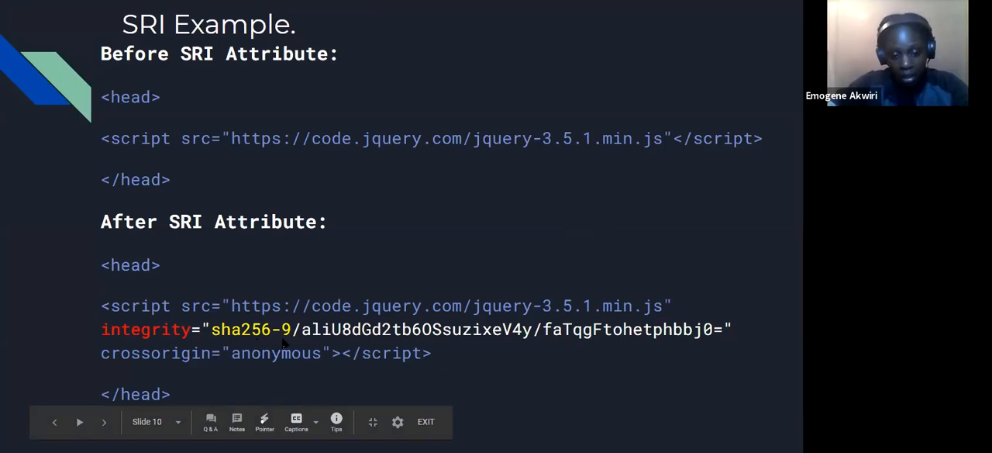
mouse_move(597, 348)
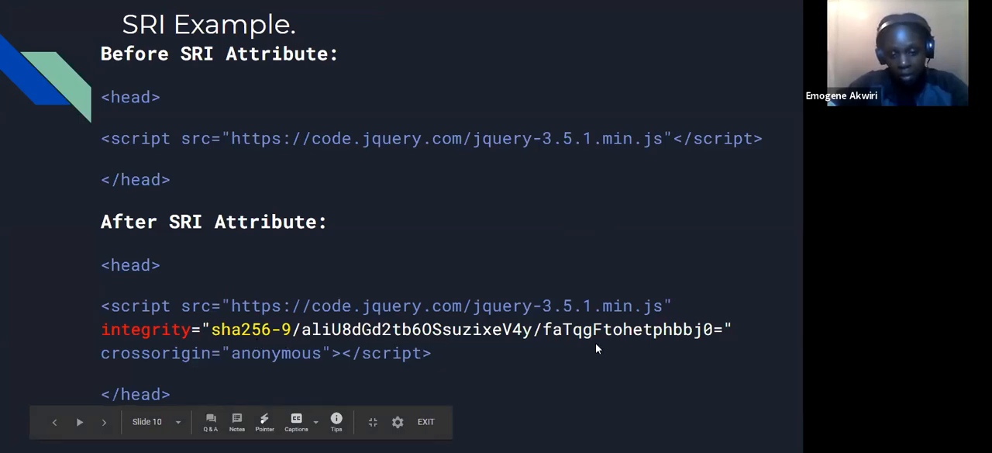
mouse_move(706, 341)
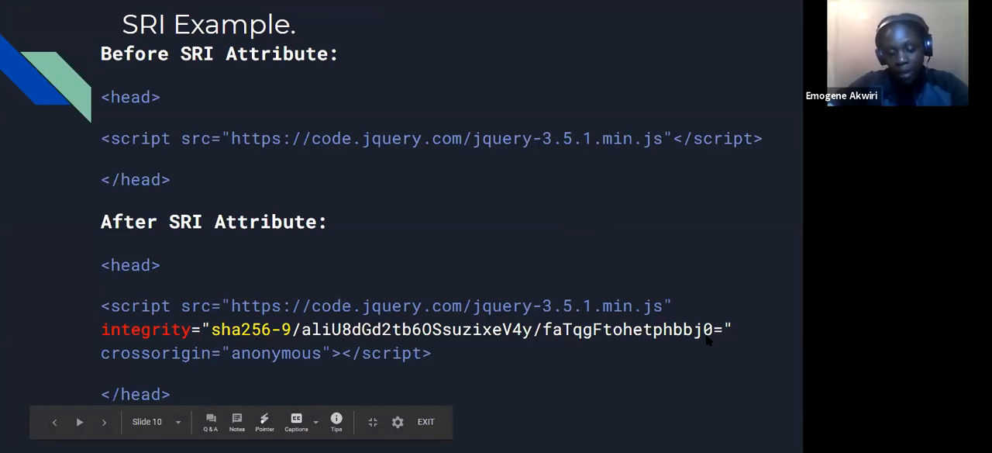
mouse_move(446, 248)
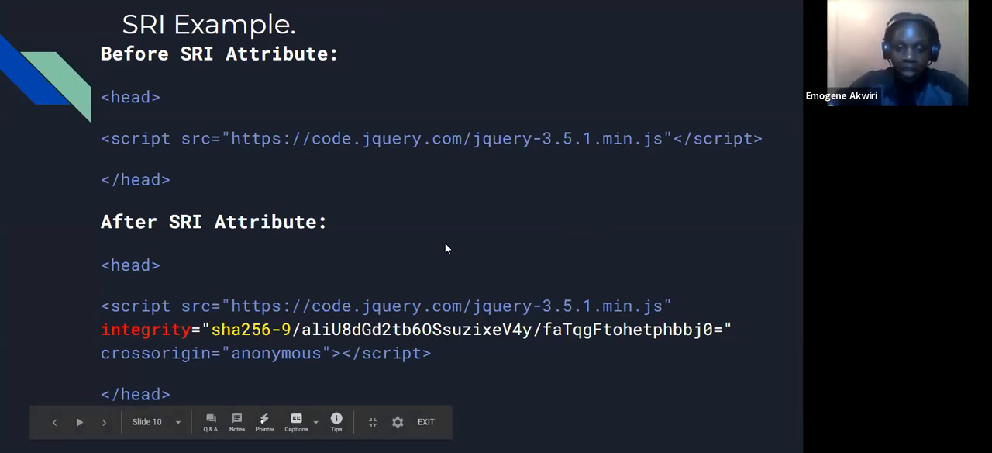
left_click(104, 421)
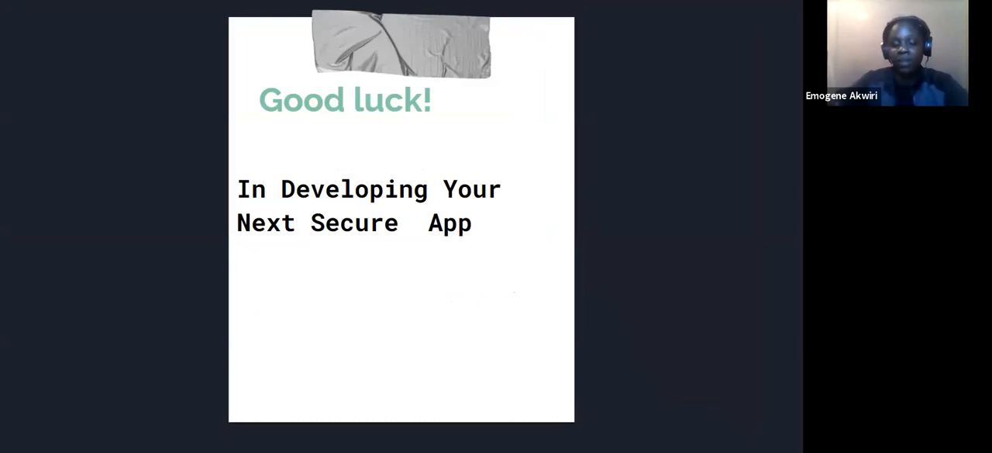
mouse_move(696, 44)
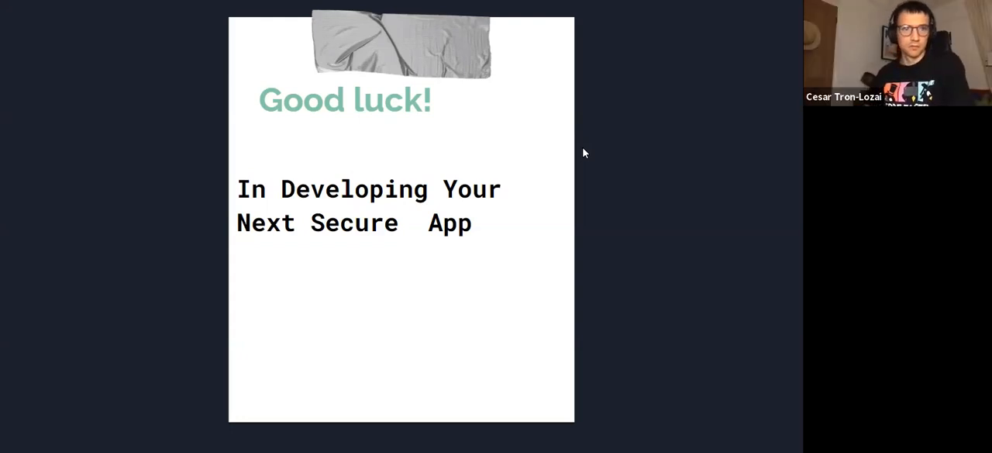
mouse_move(743, 265)
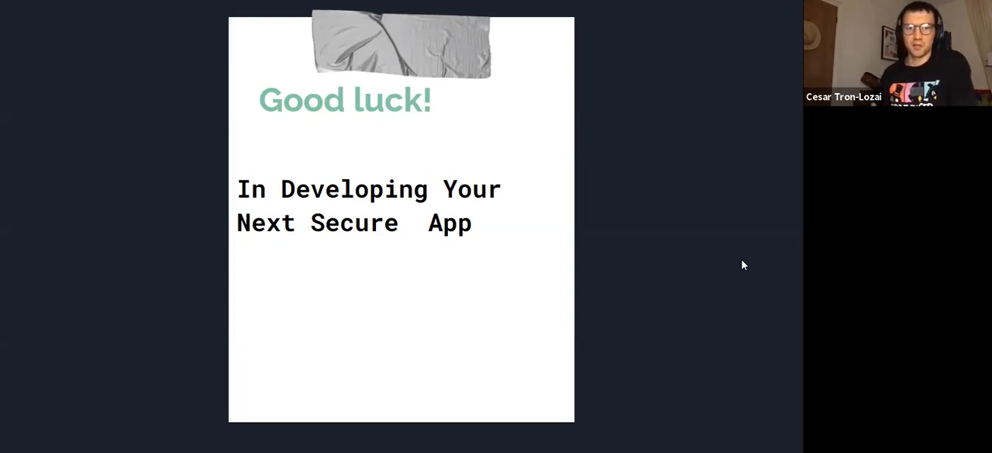
mouse_move(583, 354)
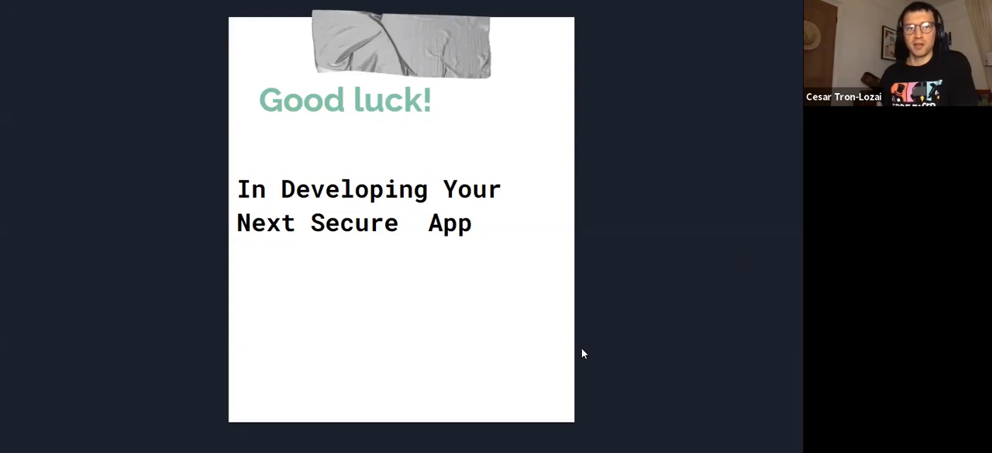
mouse_move(422, 284)
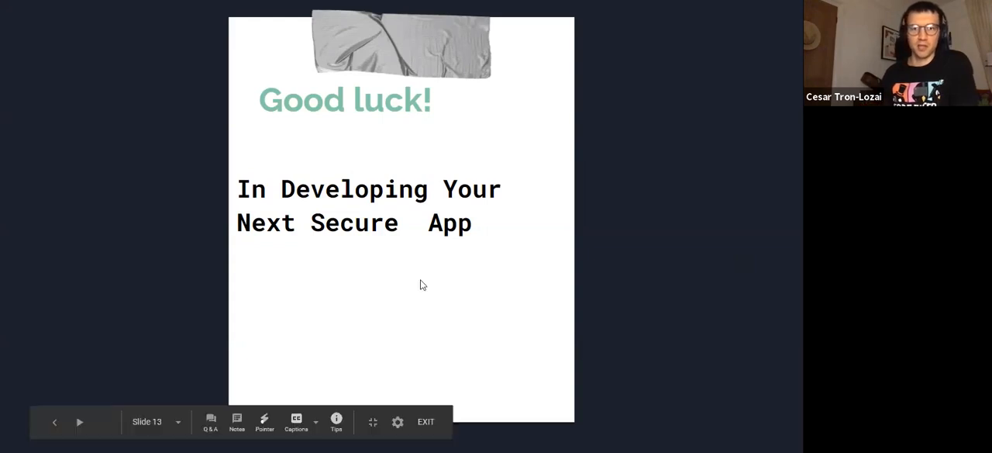
mouse_move(380, 398)
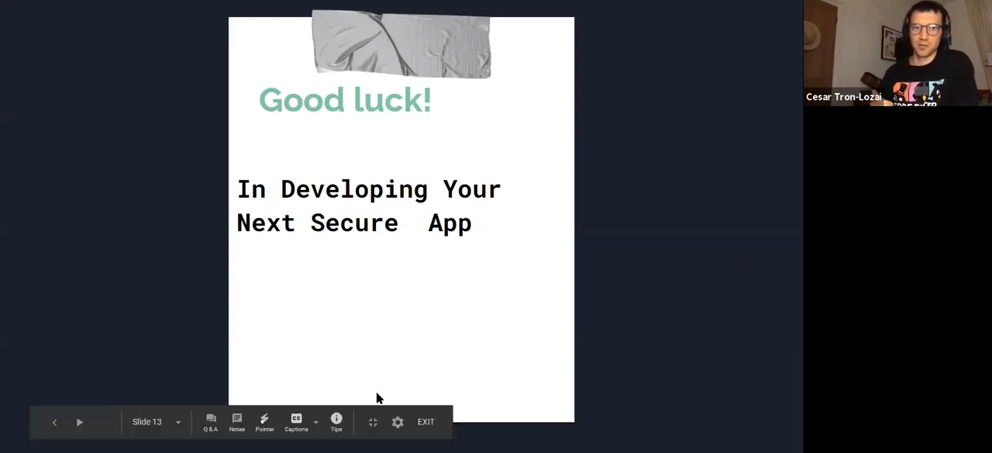
mouse_move(466, 319)
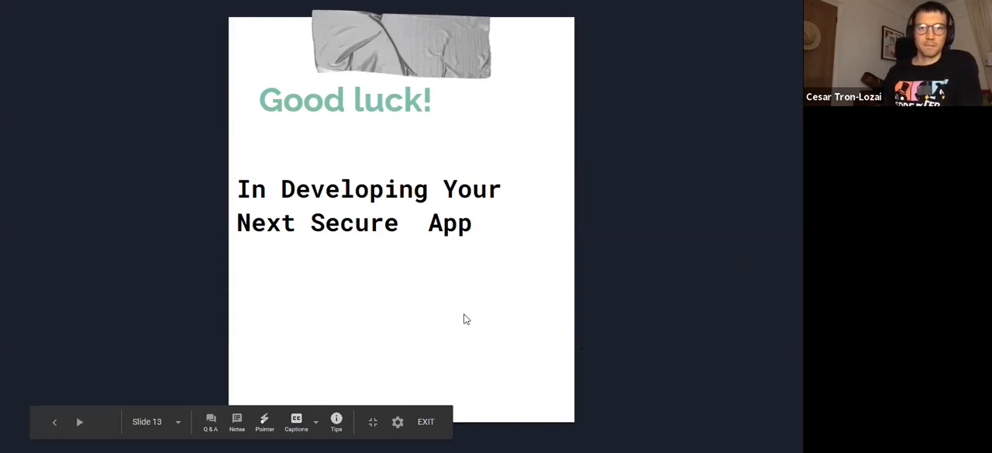
mouse_move(364, 215)
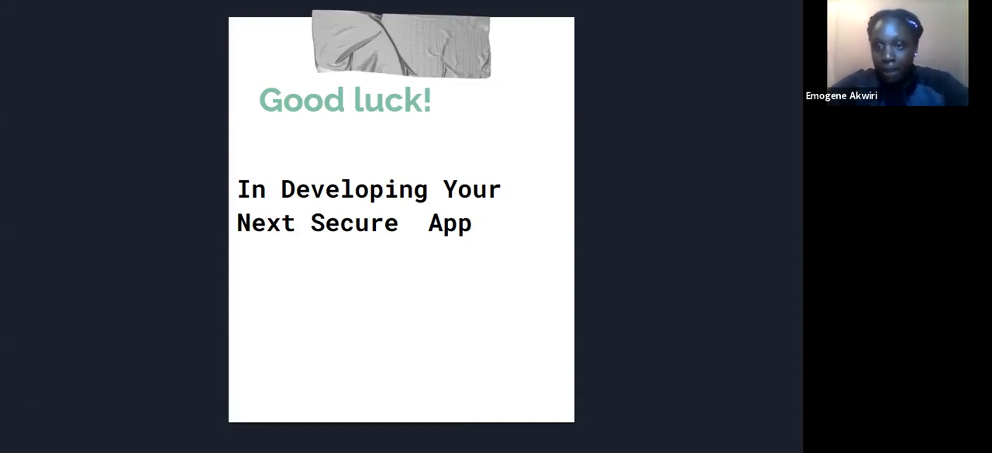
mouse_move(181, 249)
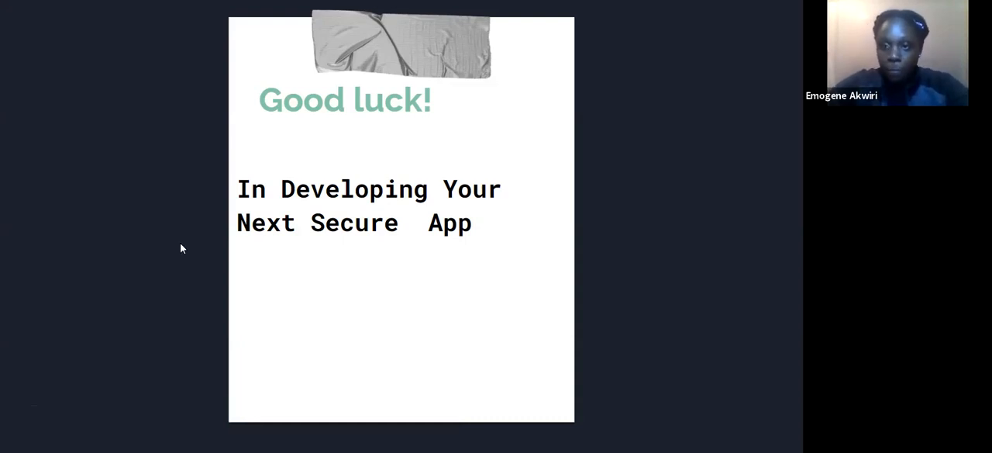
mouse_move(256, 314)
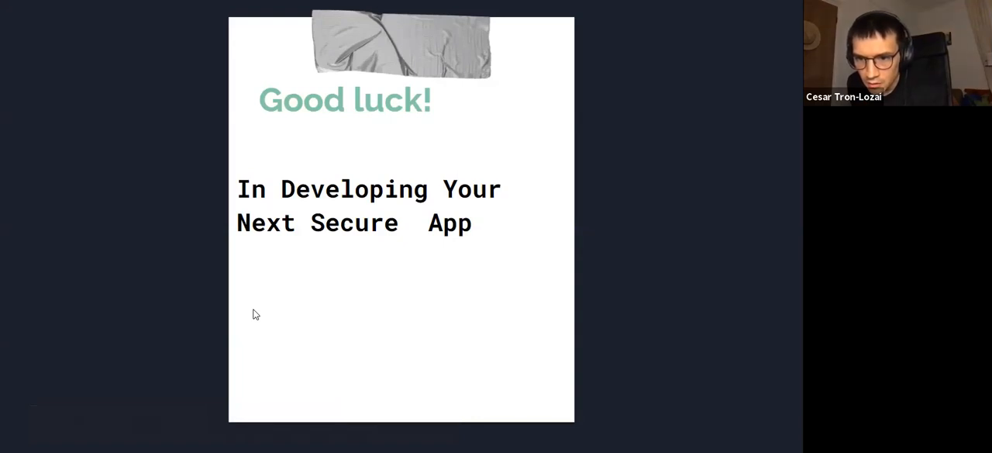
mouse_move(4, 217)
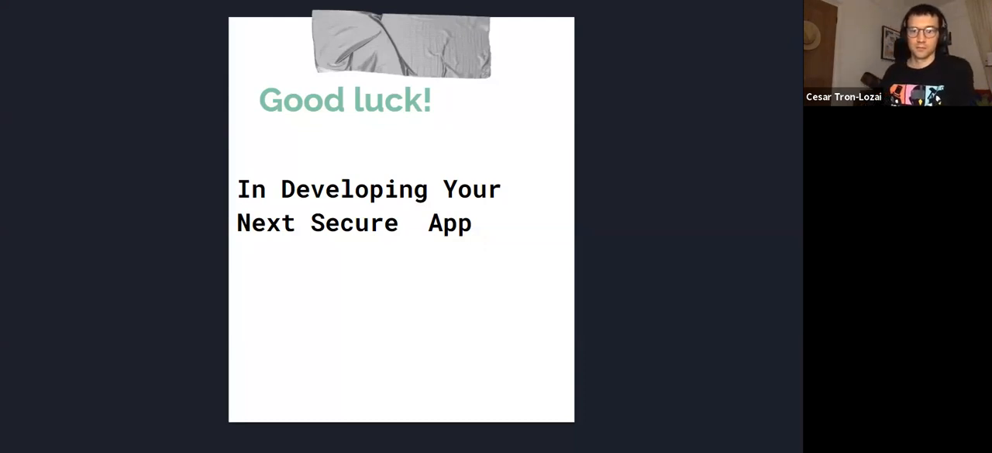
mouse_move(286, 137)
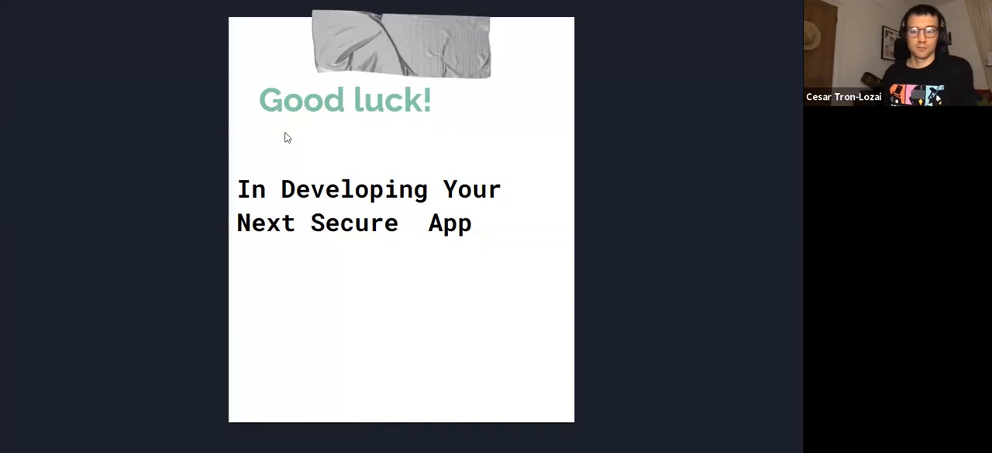